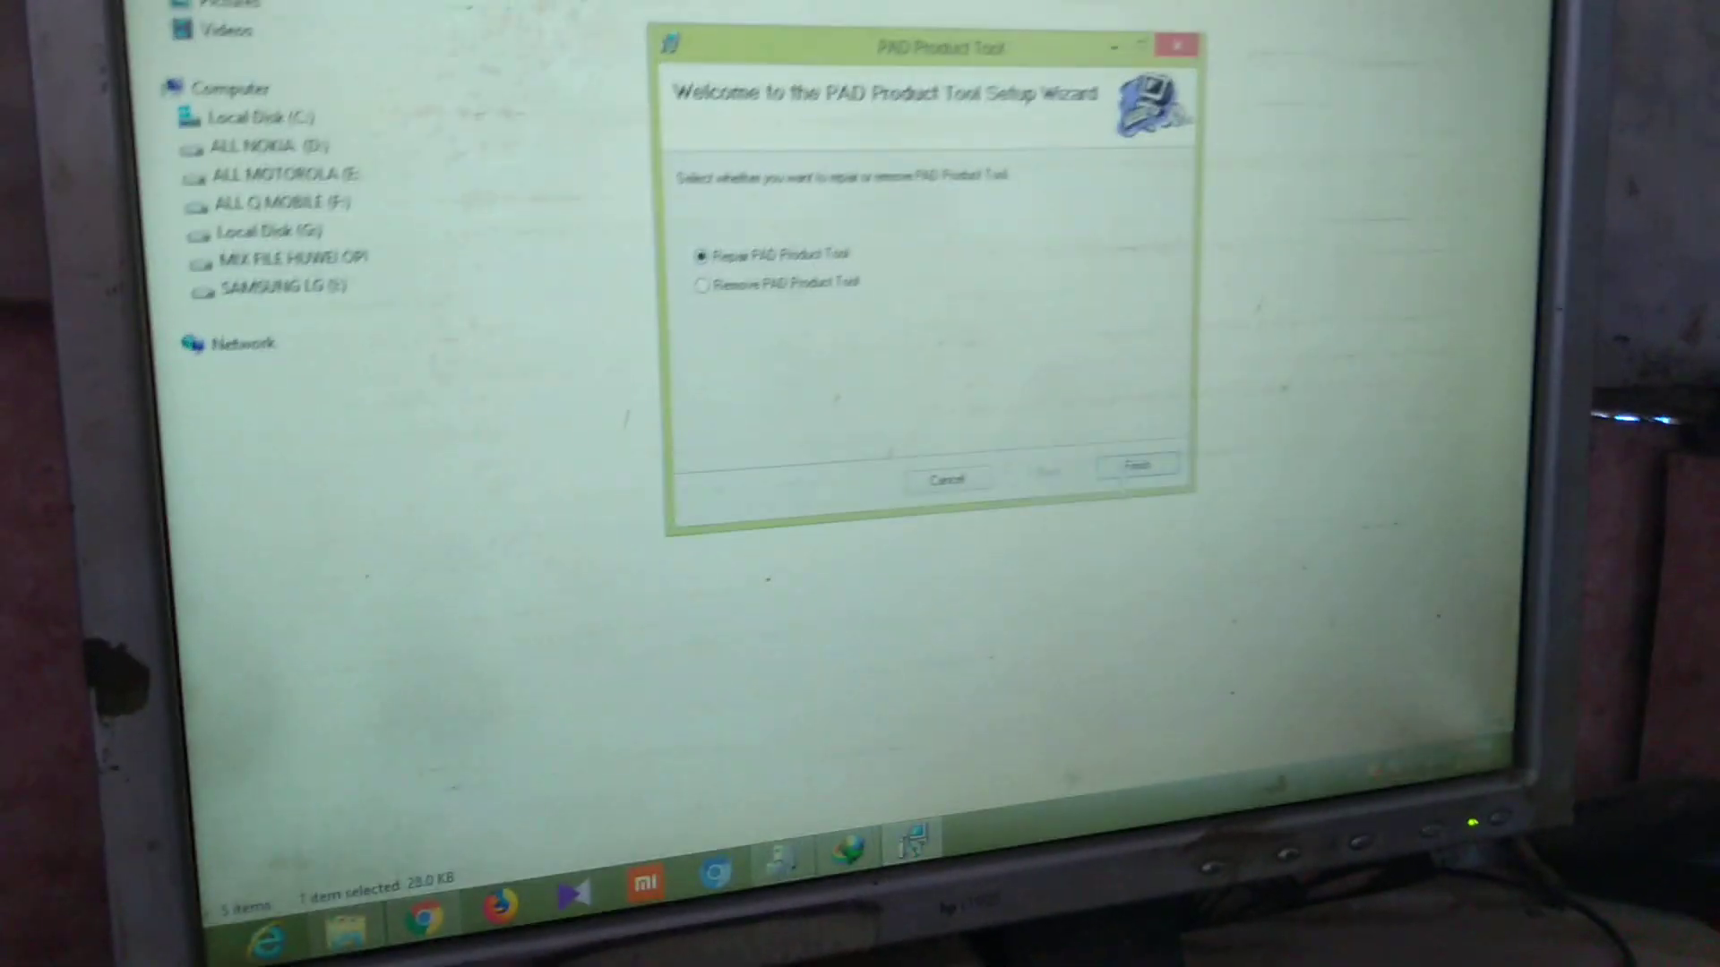
Step: Finish the PAD Product Tool repair and close the Installation Complete page
left_click(1135, 464)
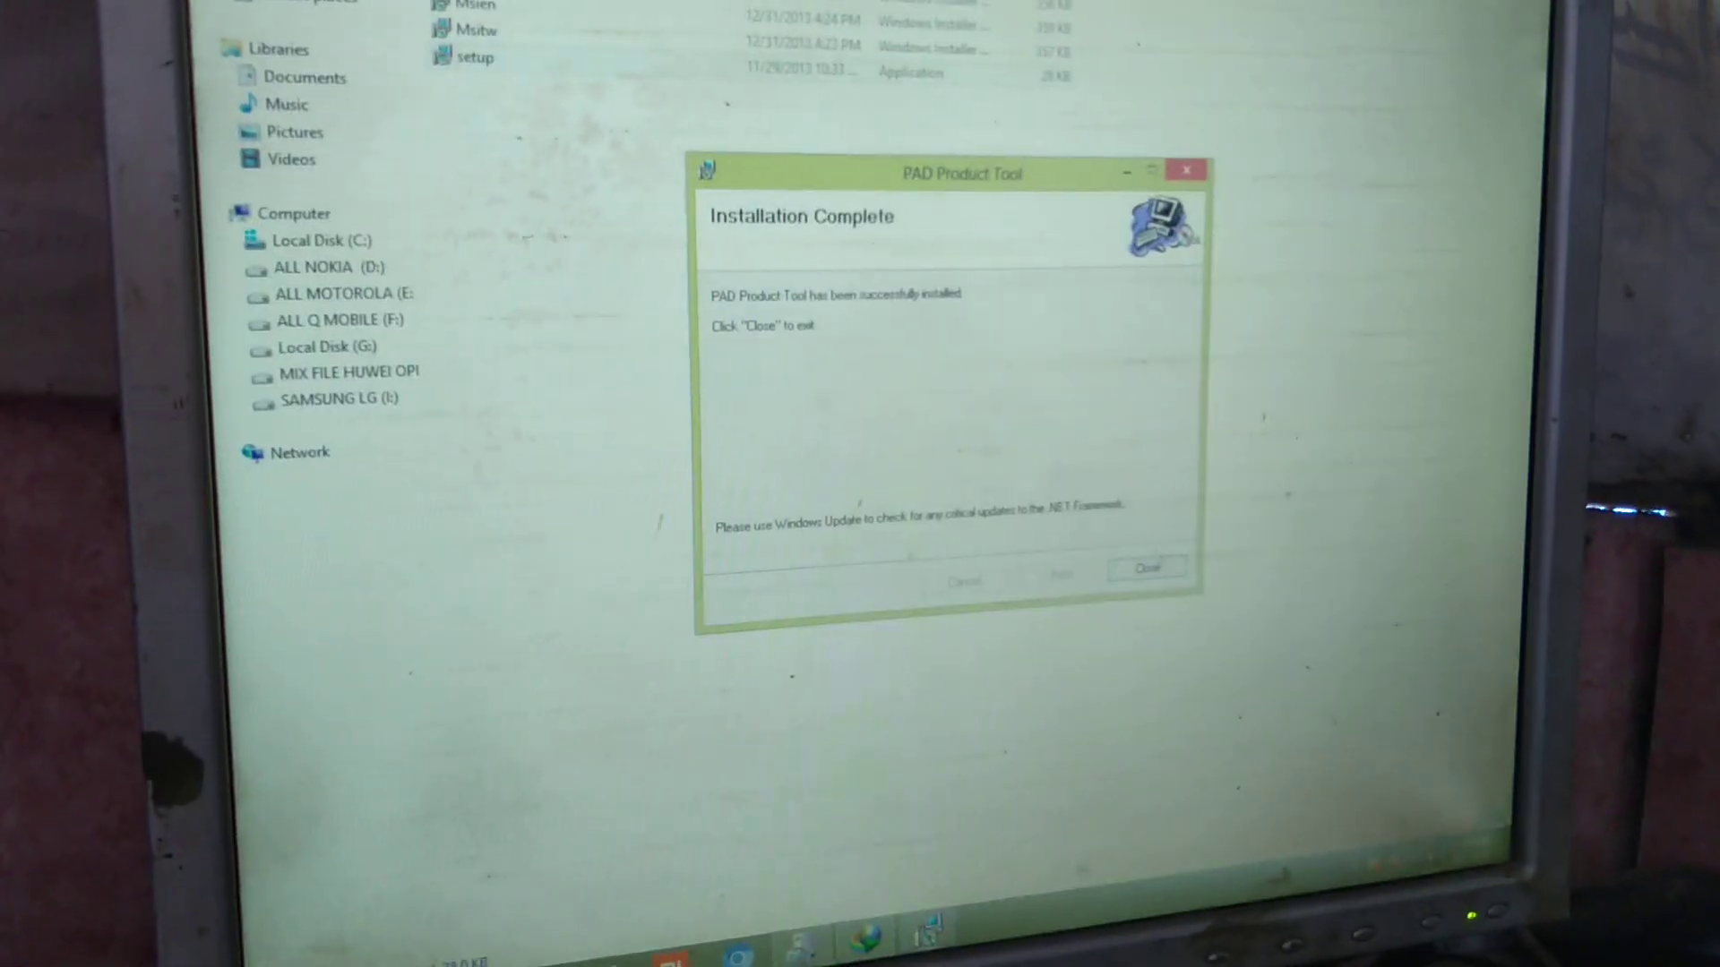
left_click(1147, 568)
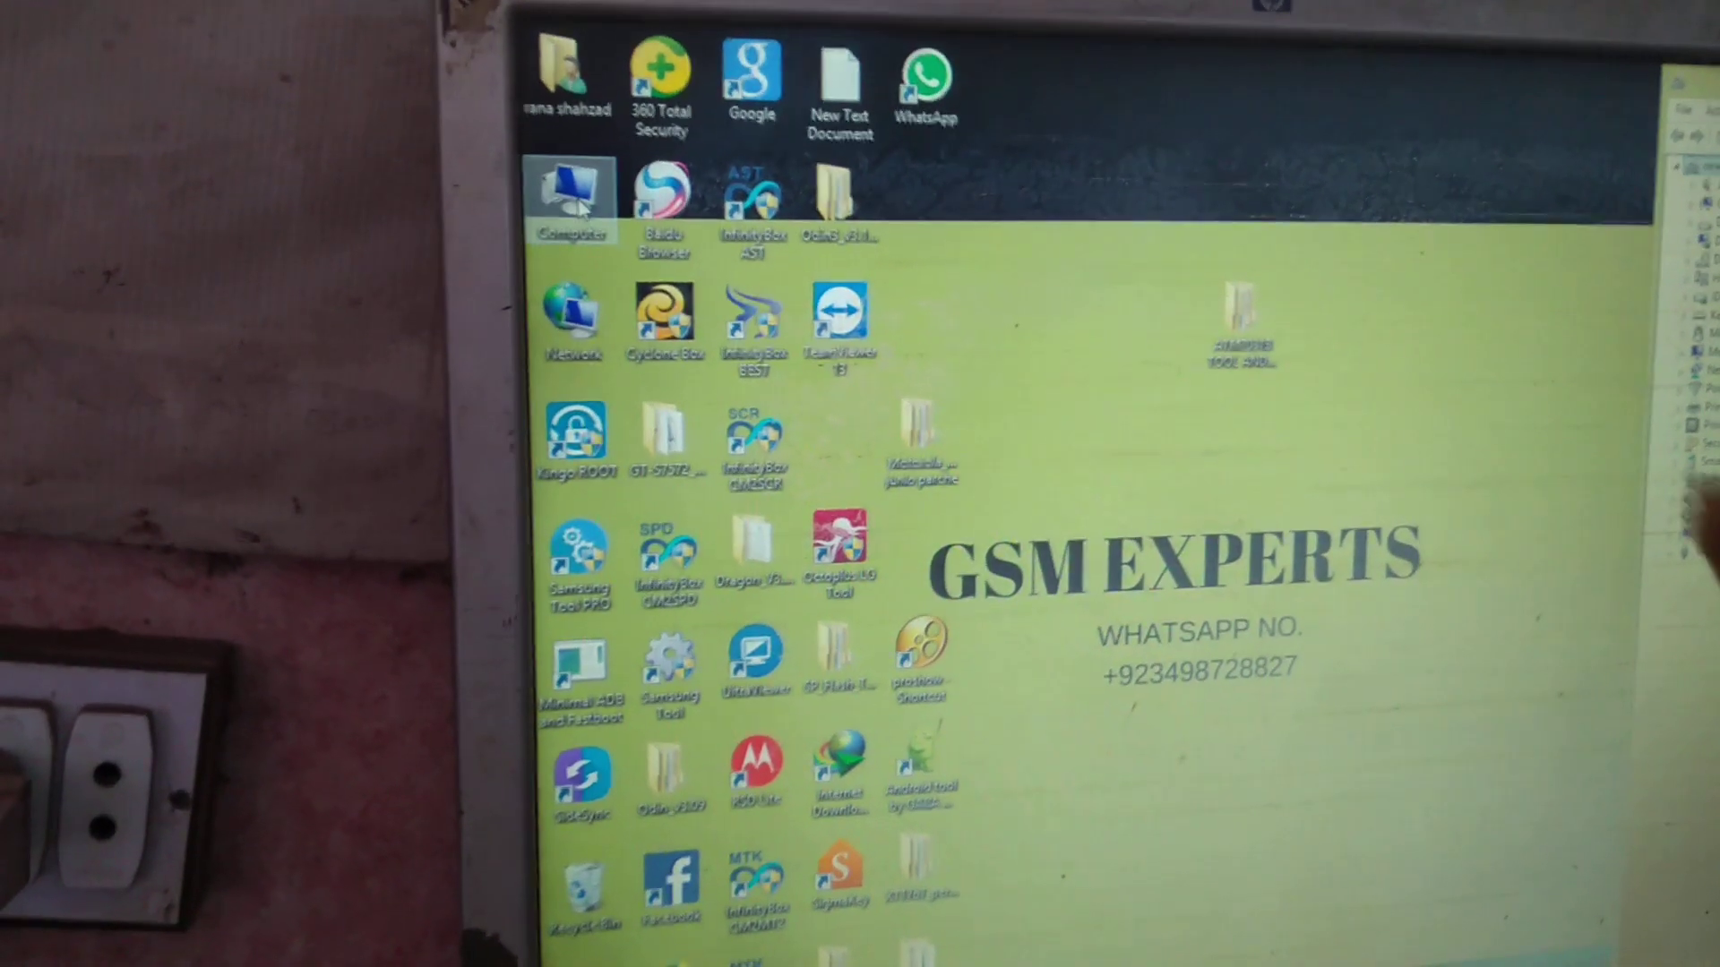
Step: Run PAD Product Tool's Launch as administrator from Computer, approving the UAC prompt
double_click(570, 192)
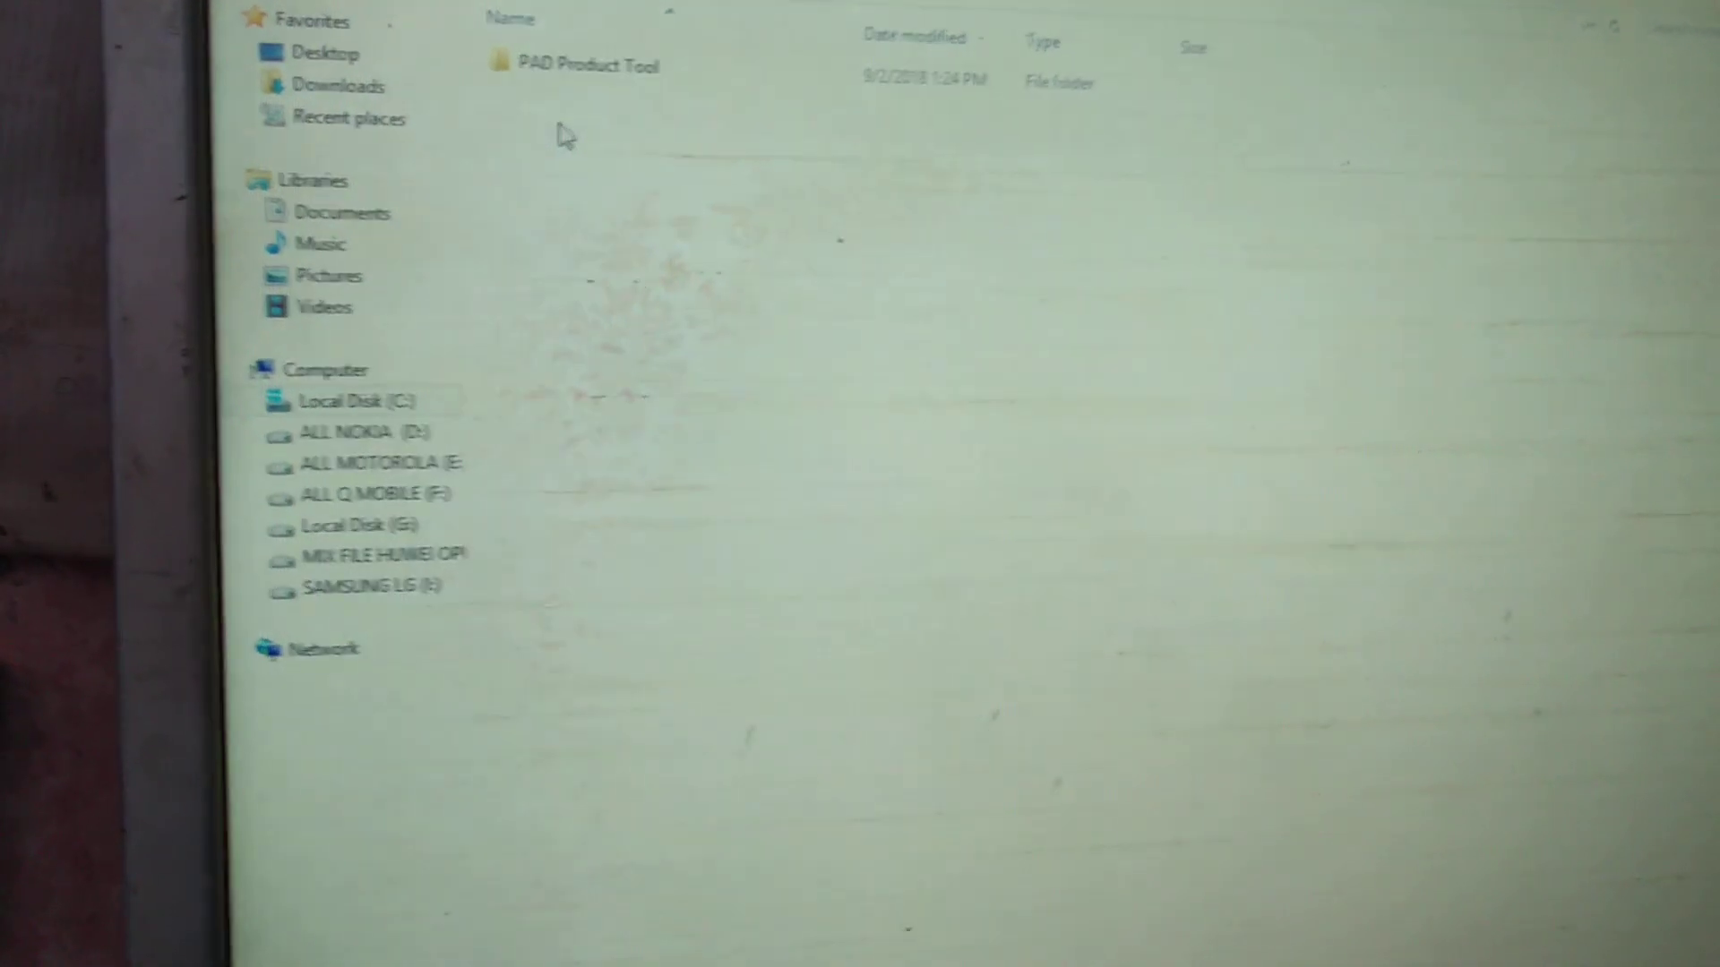
right_click(537, 116)
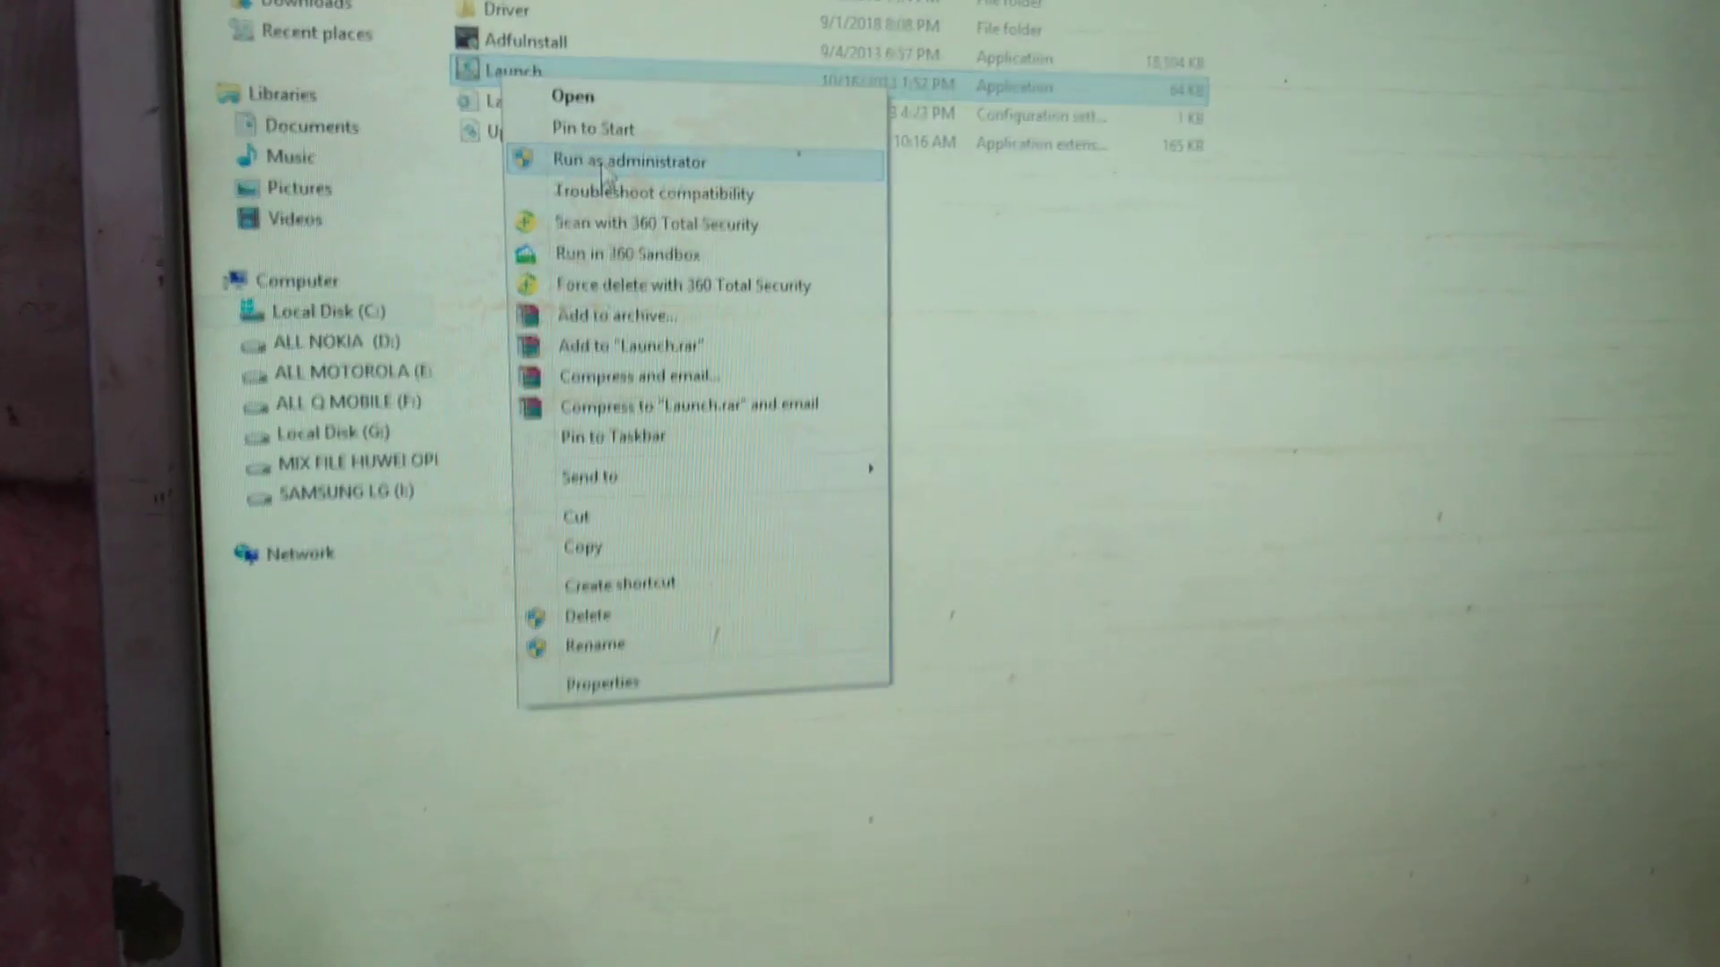
left_click(629, 162)
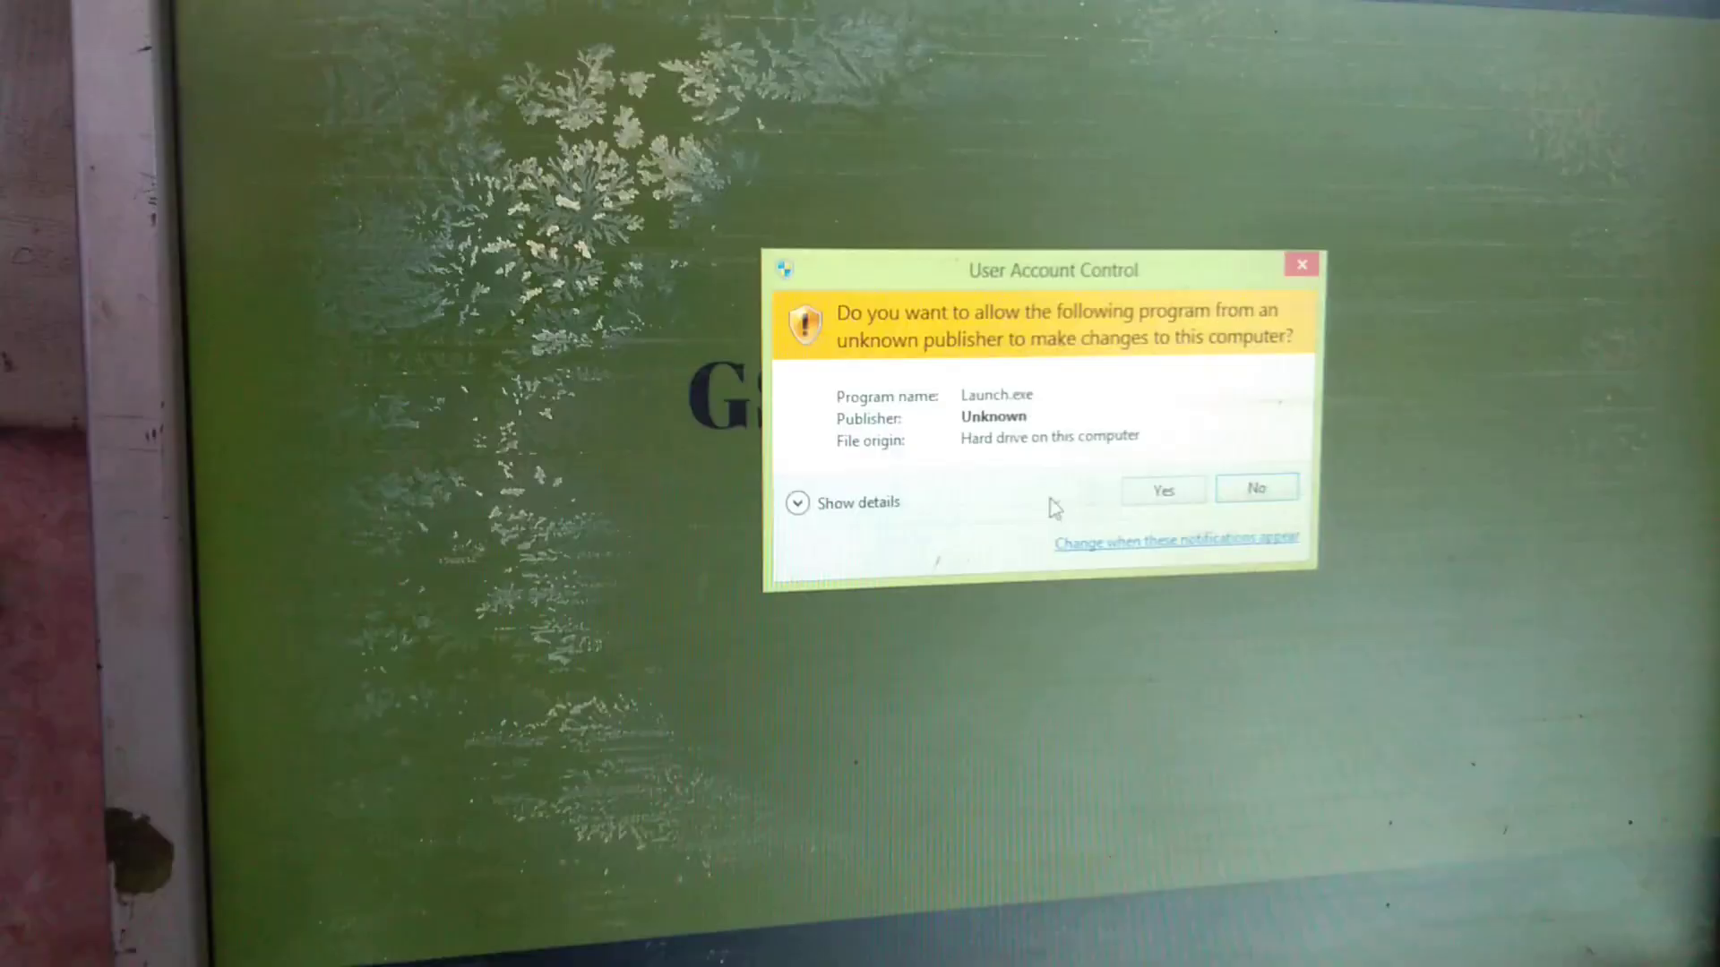
left_click(1161, 489)
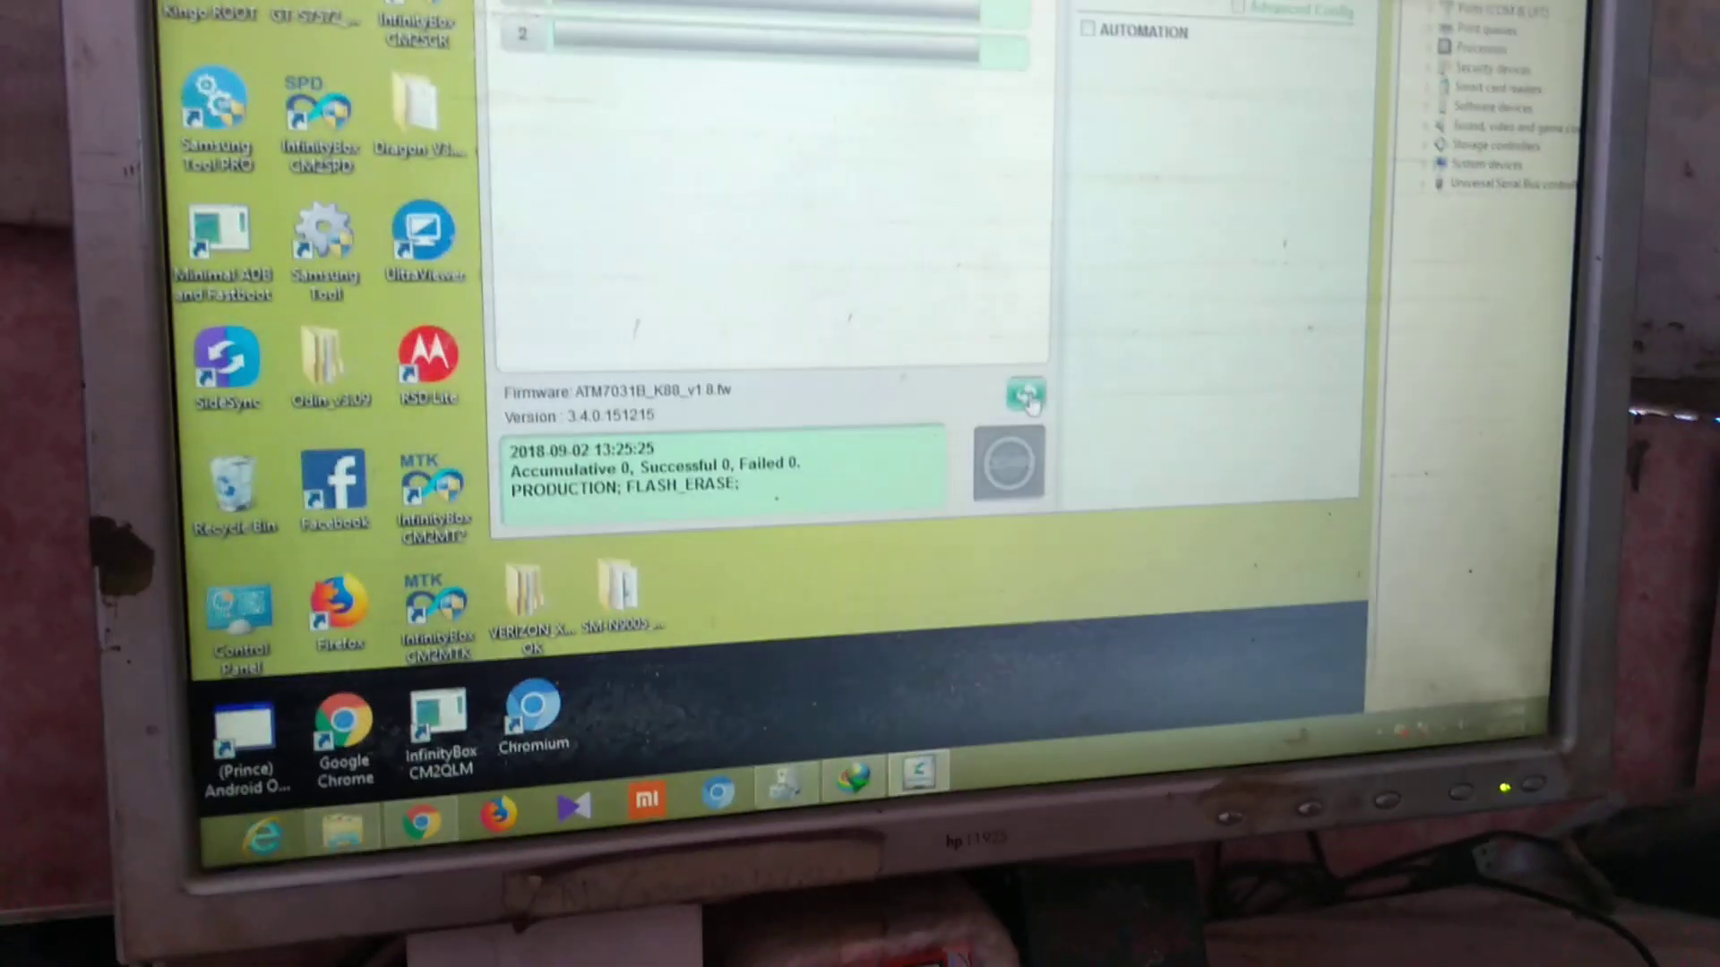
Step: Open the firmware file browser in PAD Product Tool
left_click(1026, 394)
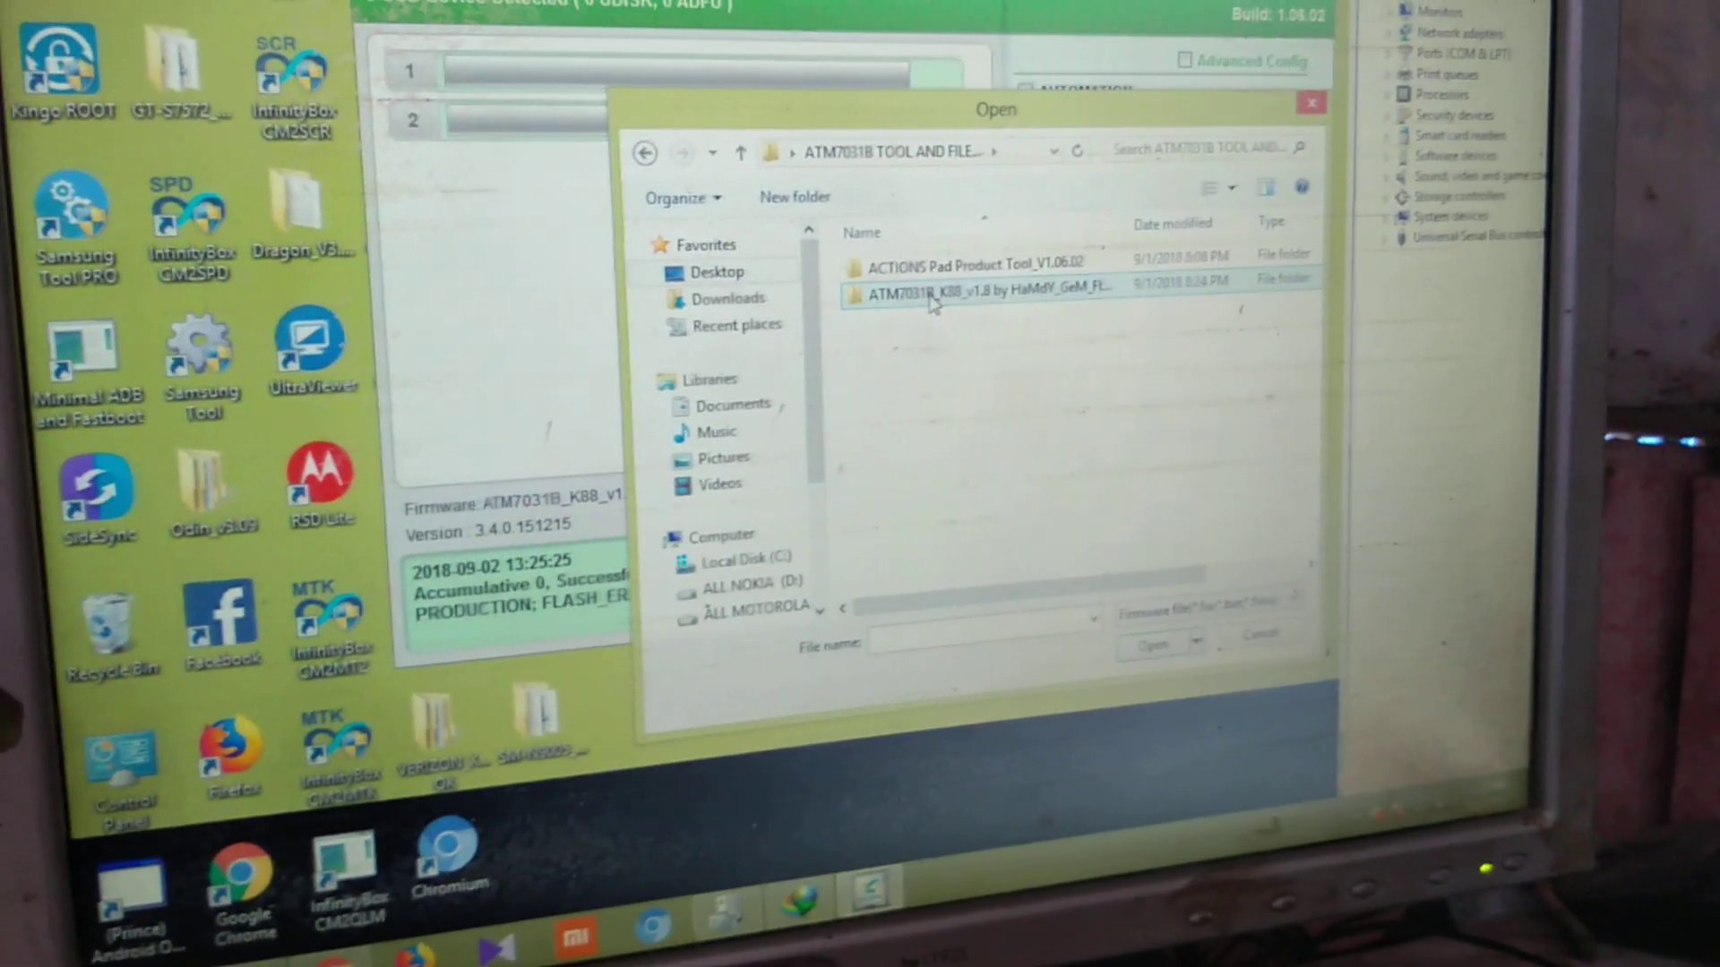
Step: Open the ATM7031B_K88_v1.8 folder and replace the current firmware with its .fw file
double_click(979, 287)
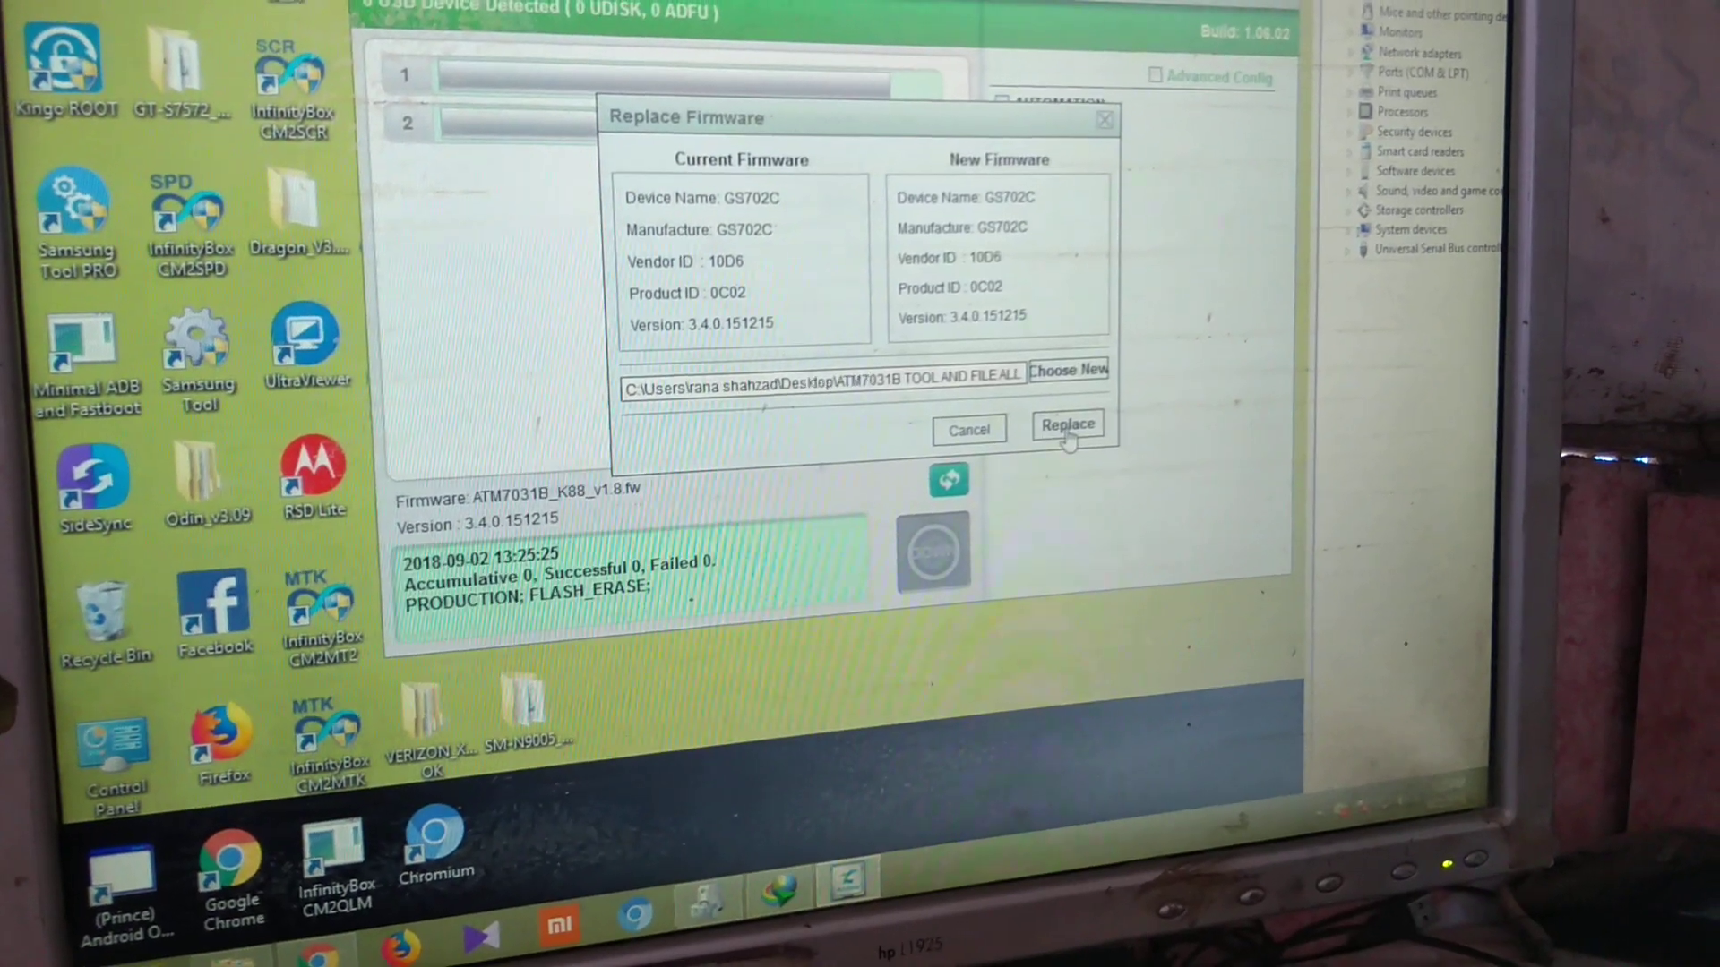
left_click(1066, 425)
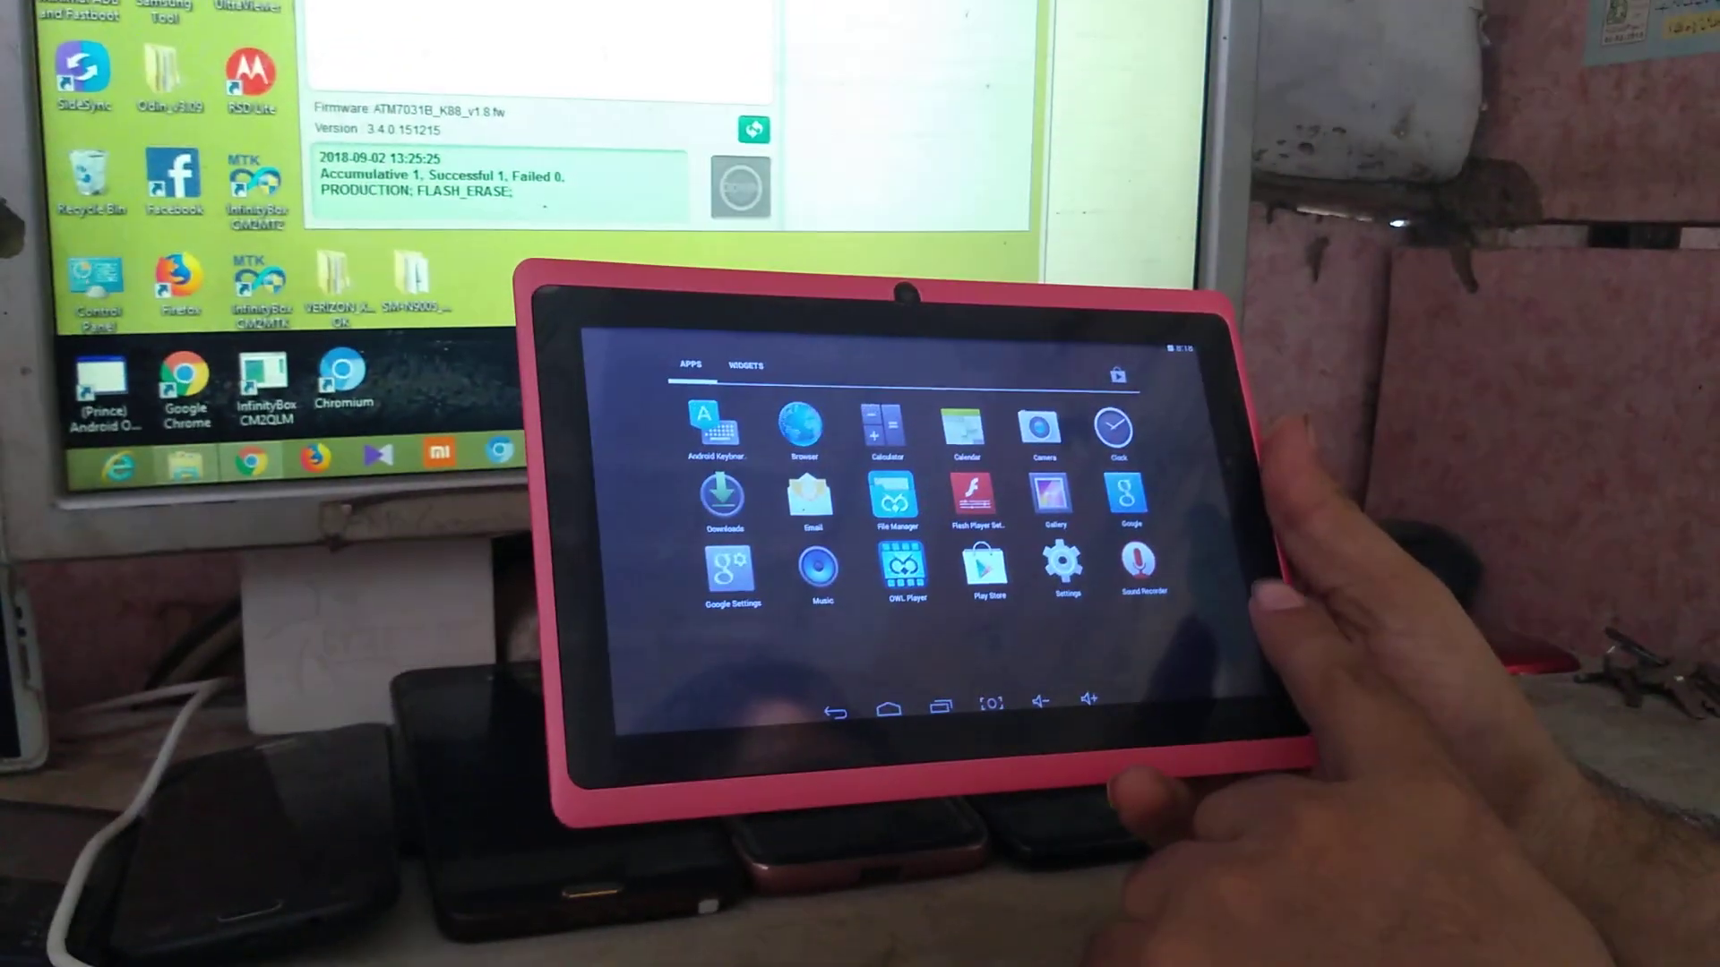
Step: View About tablet in Settings to confirm Android 4.4.4, then return home
left_click(1063, 570)
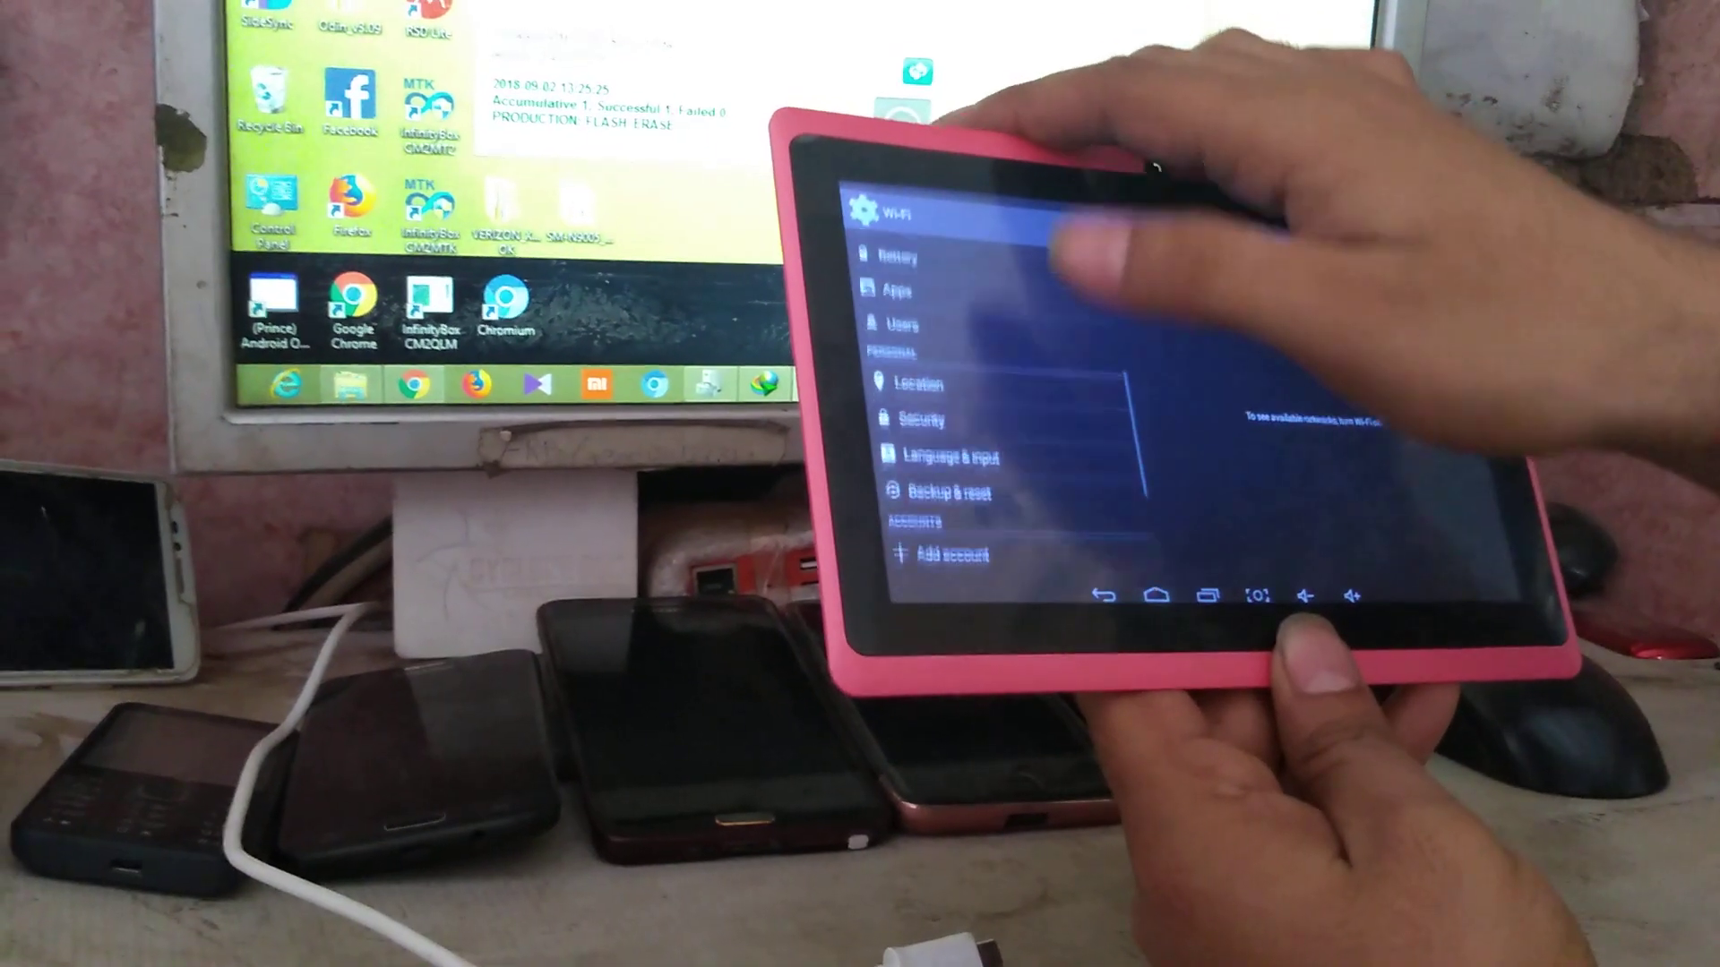
scroll("down", 3)
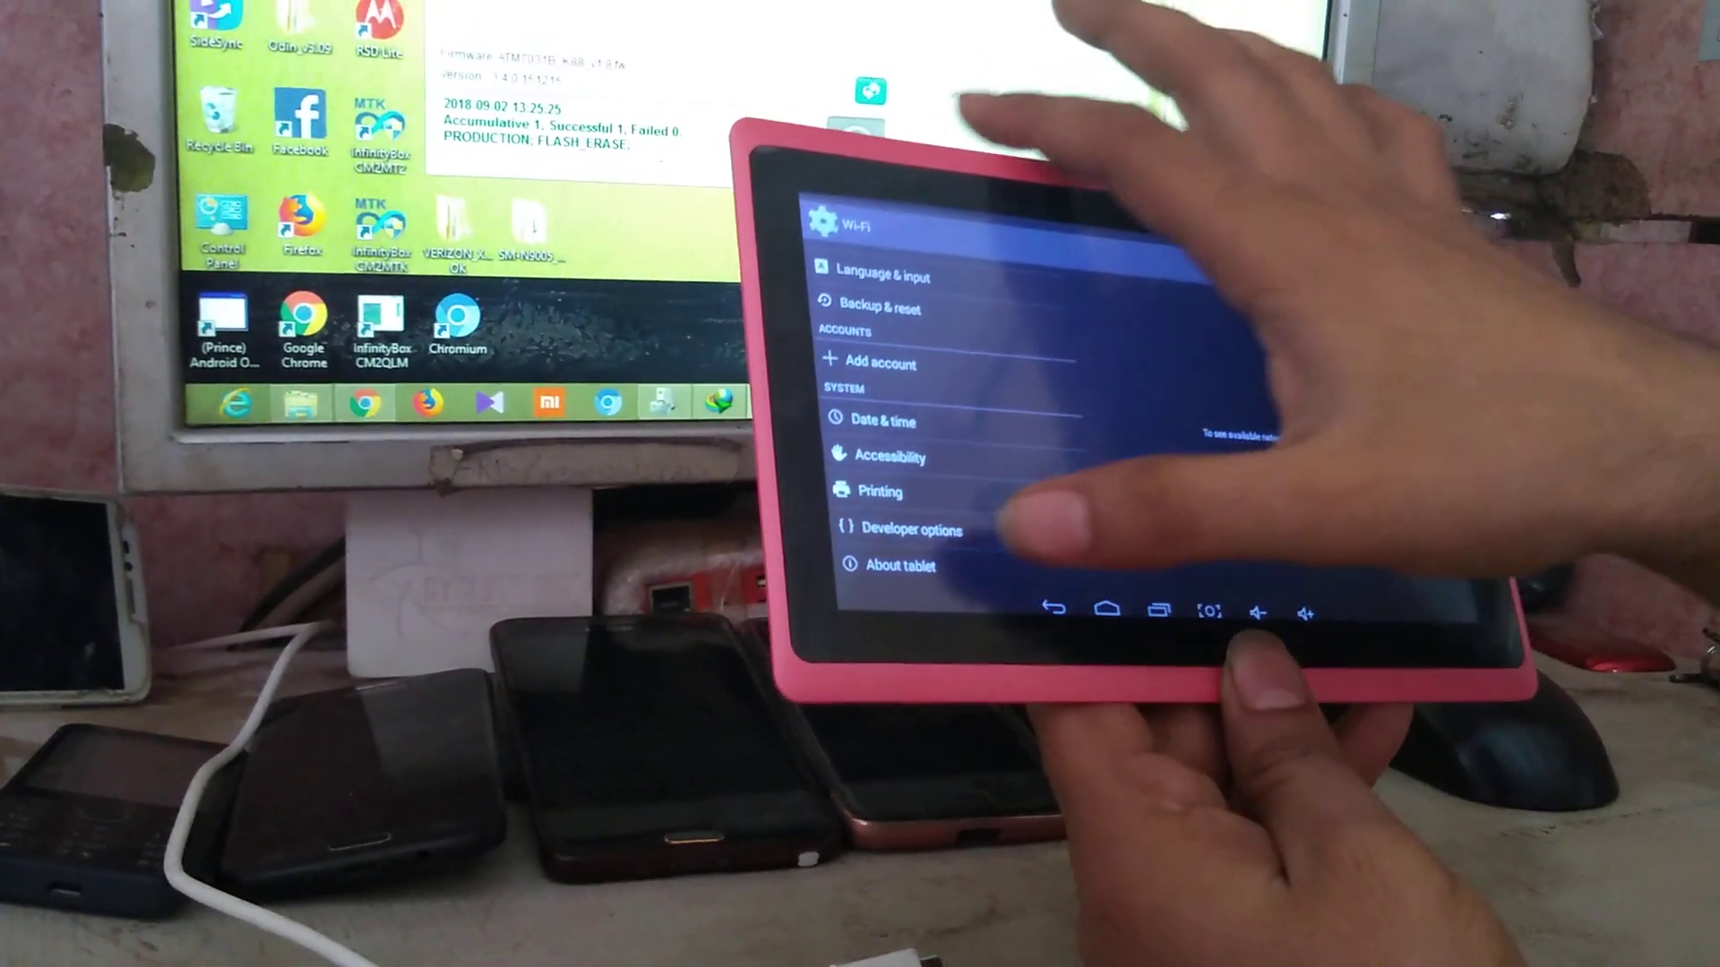
left_click(899, 565)
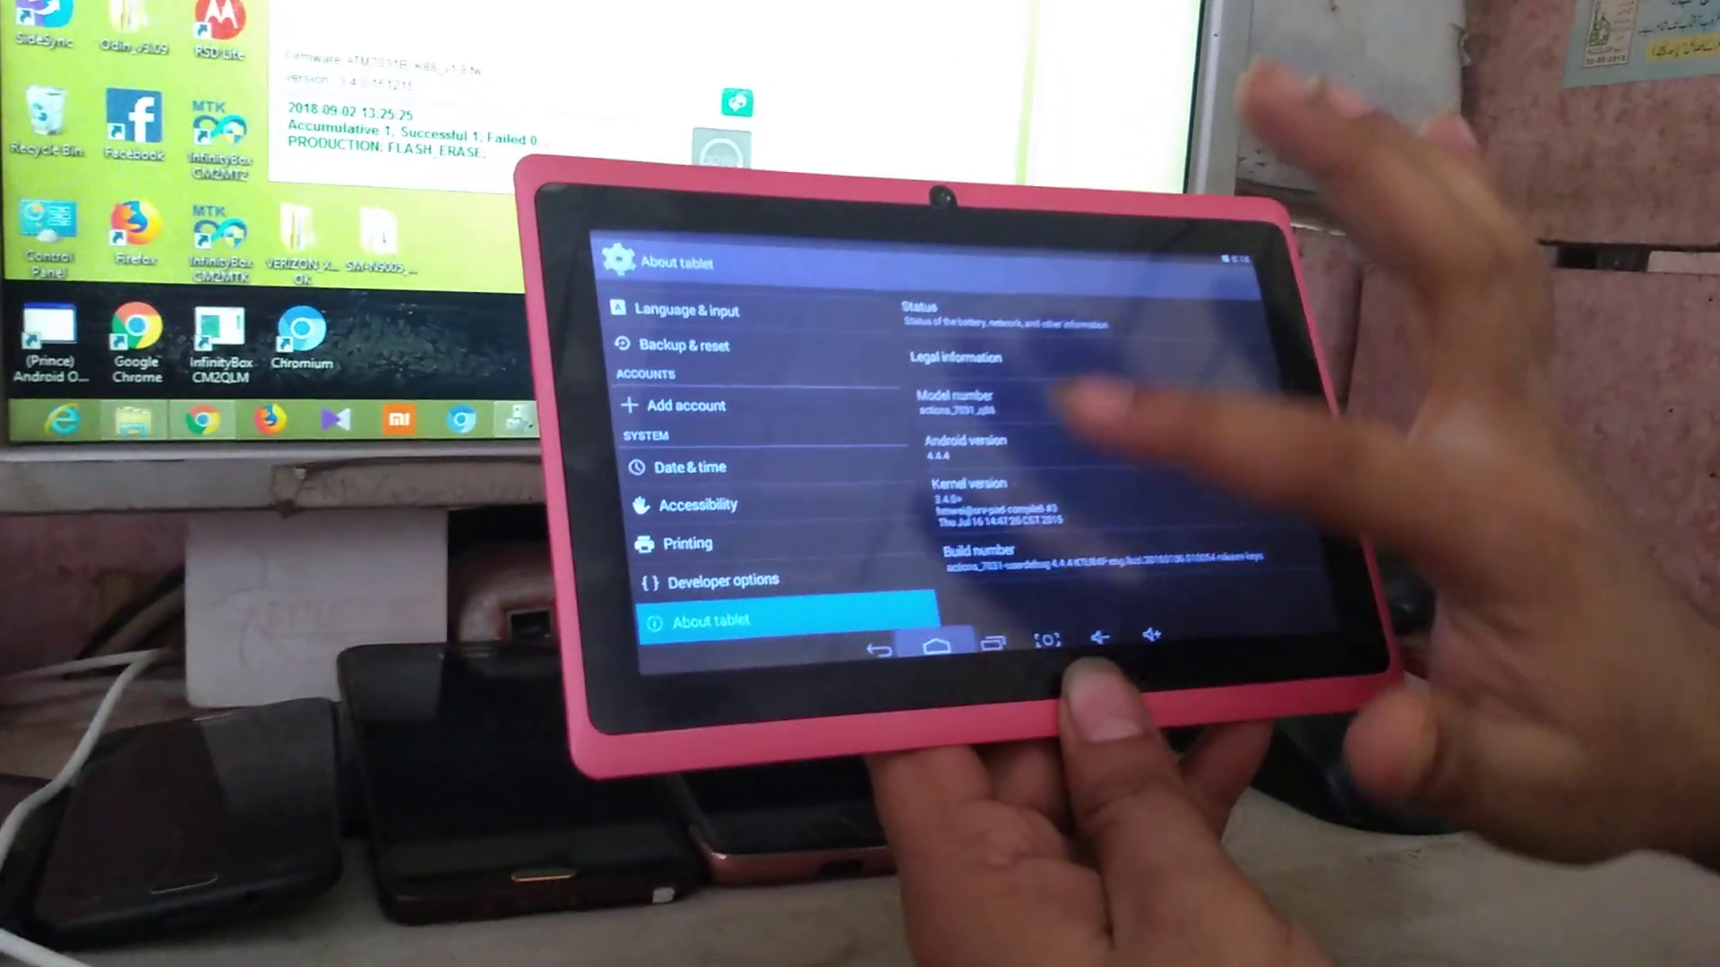
left_click(927, 640)
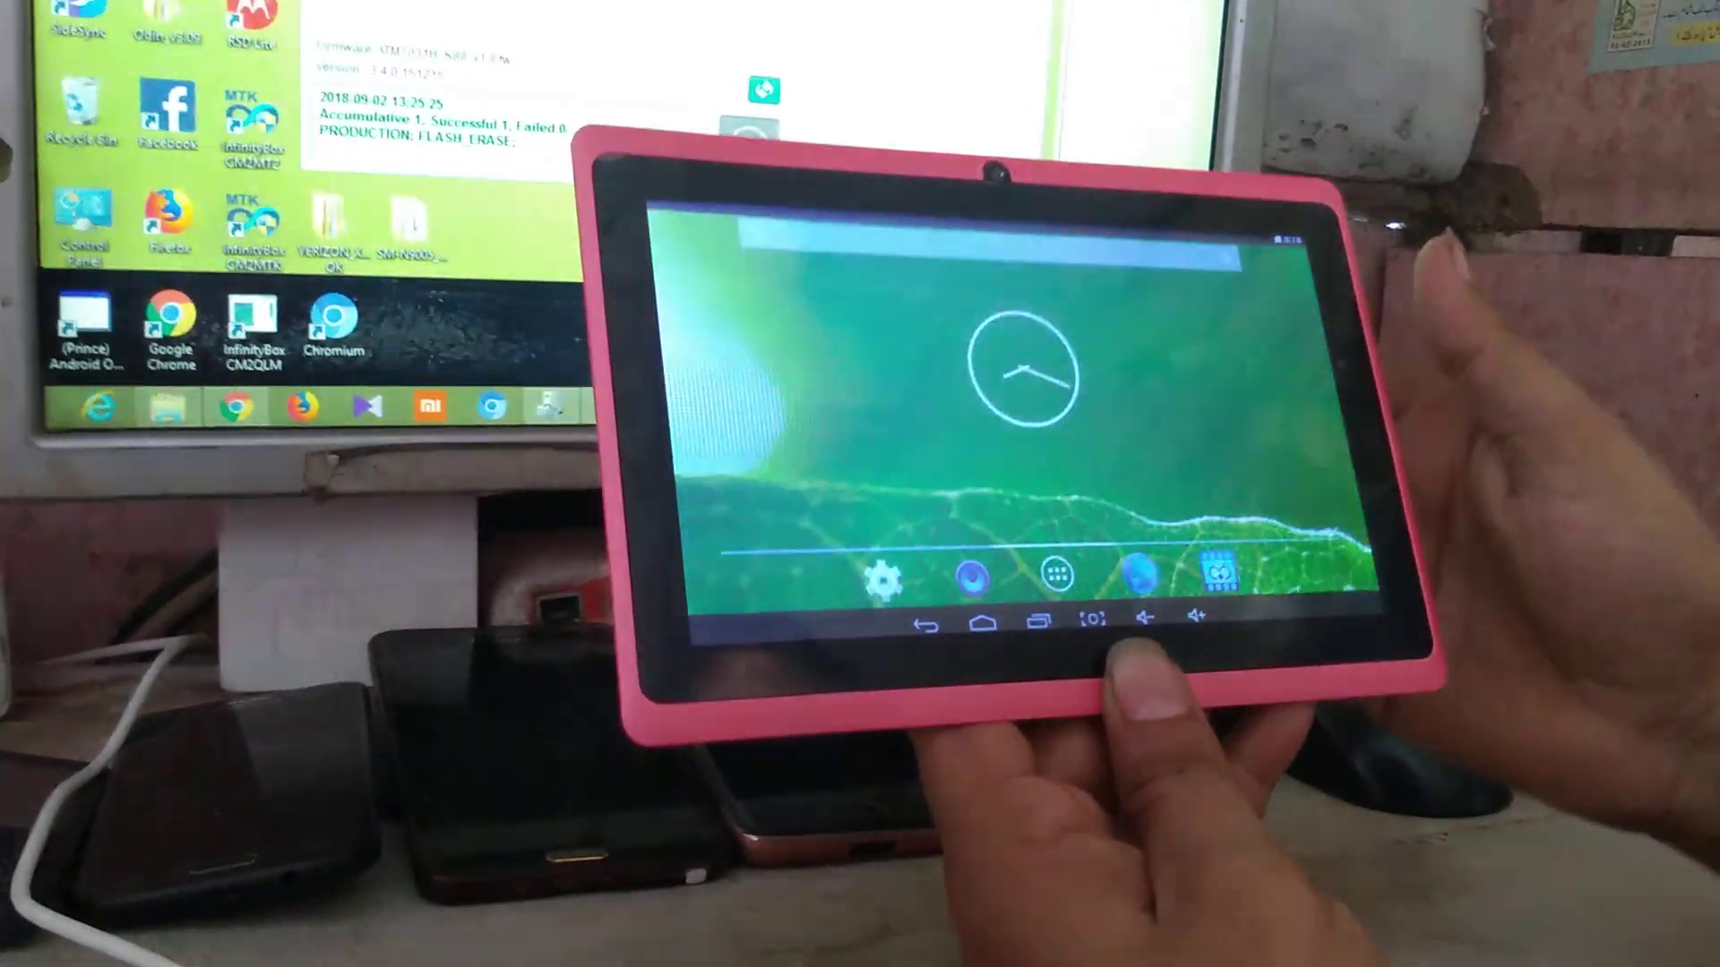